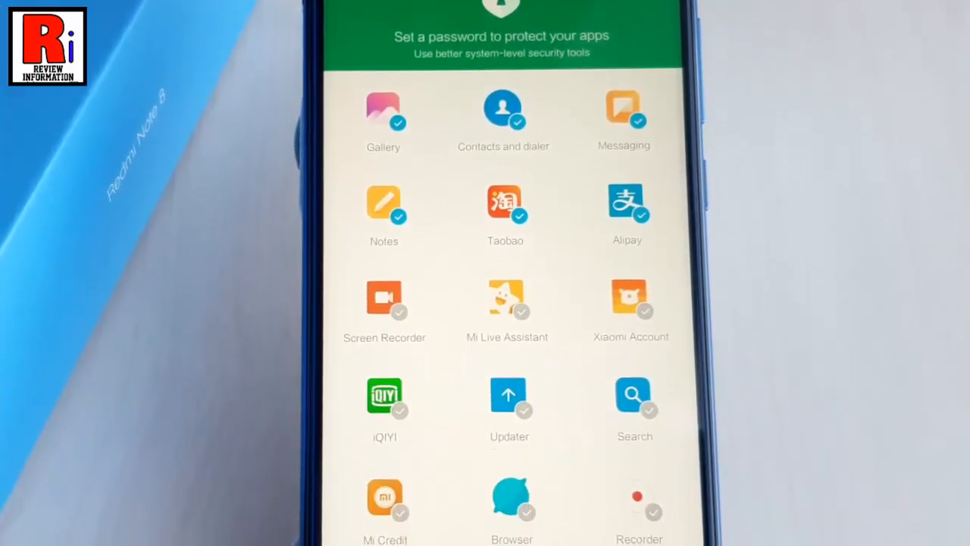
# Scroll through the App lock suggested apps before returning to the home screen.
pyautogui.scroll(-3)
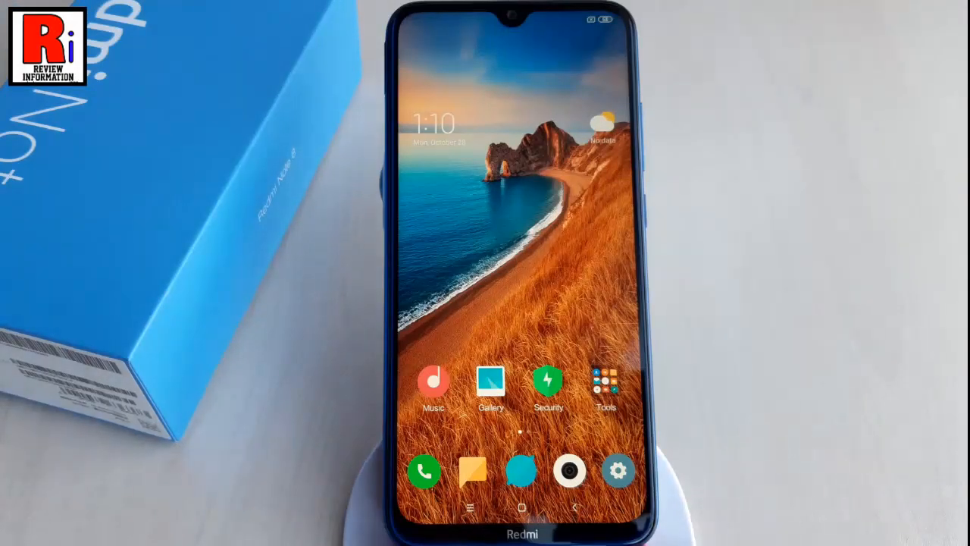
# Reach App lock from Settings and review the list of apps available to protect.
pyautogui.click(619, 470)
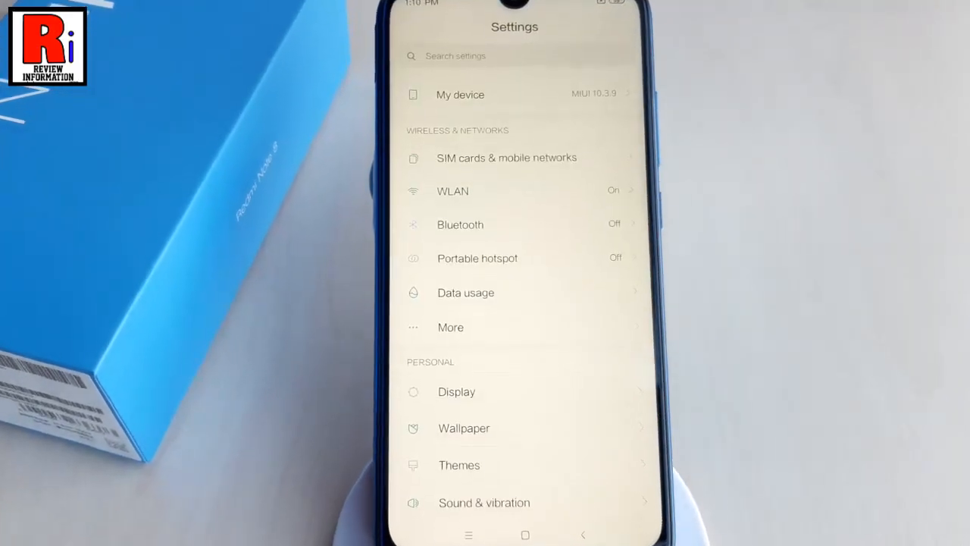
pyautogui.scroll(-3)
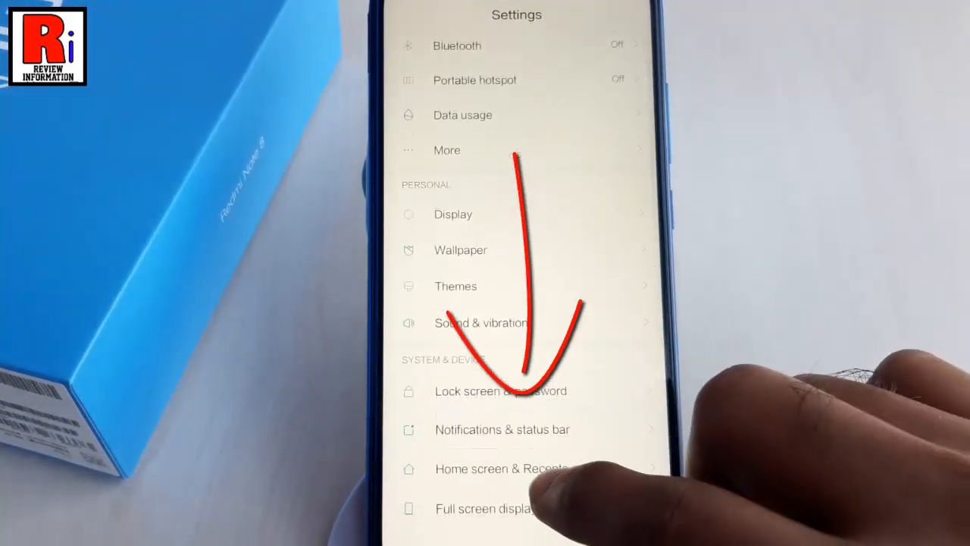
pyautogui.scroll(-3)
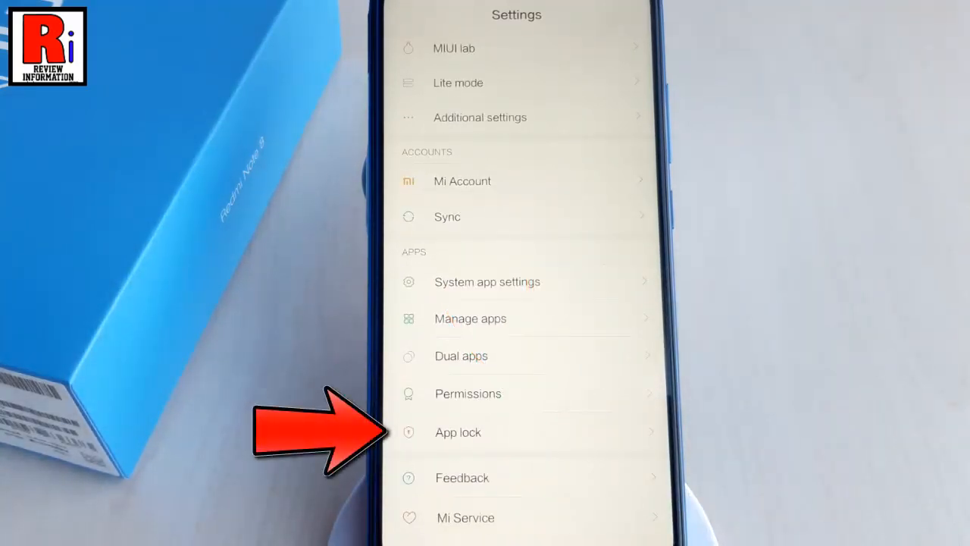
pyautogui.click(458, 432)
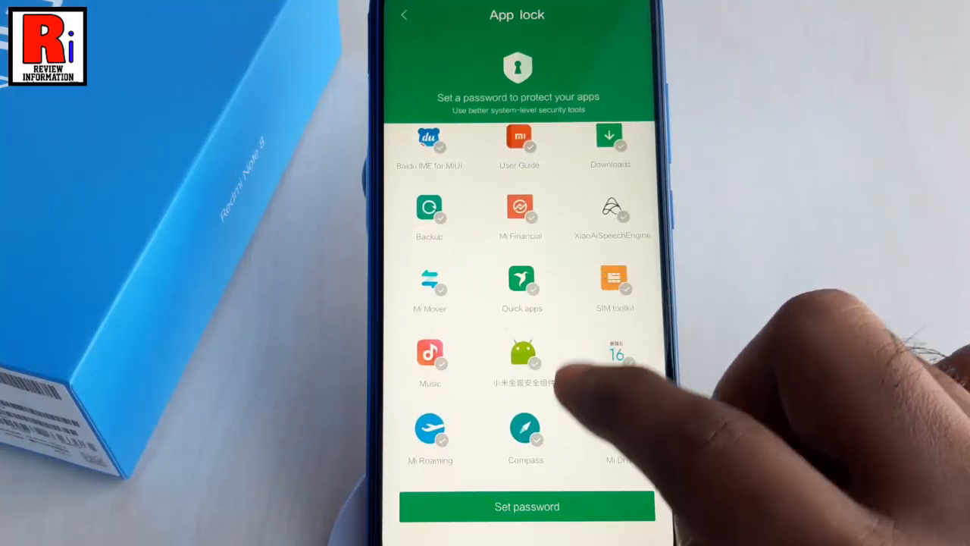
pyautogui.scroll(-3)
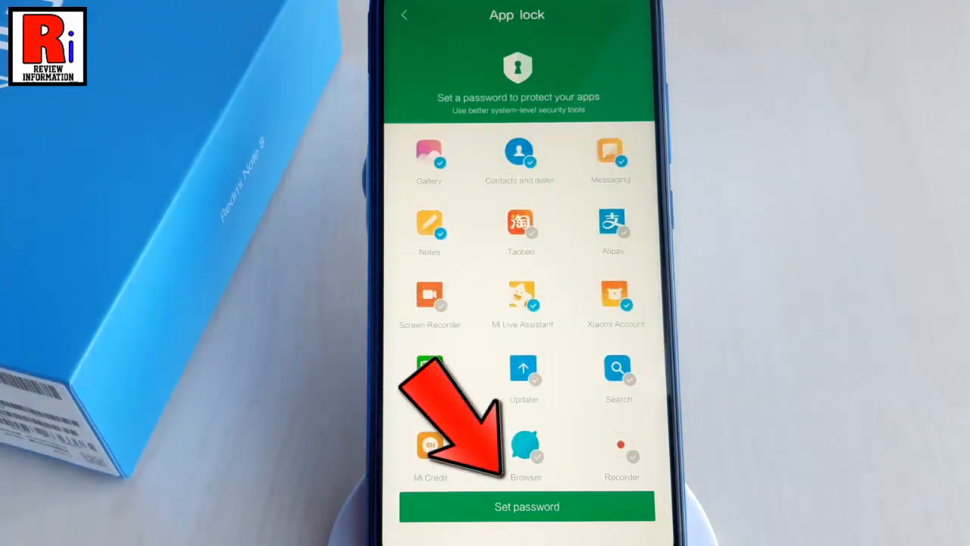
pyautogui.click(526, 506)
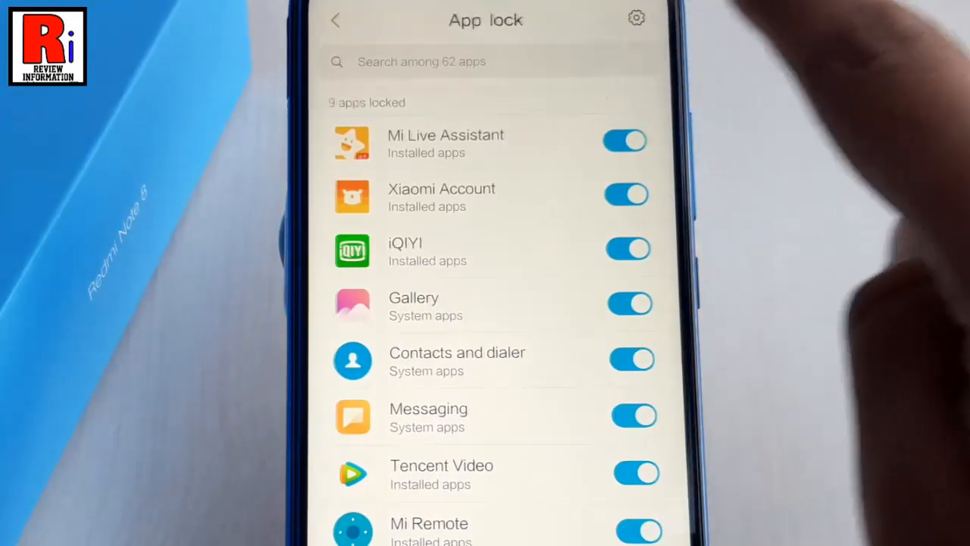
# Enter App lock settings via the gear icon with nine apps listed as locked.
pyautogui.click(633, 19)
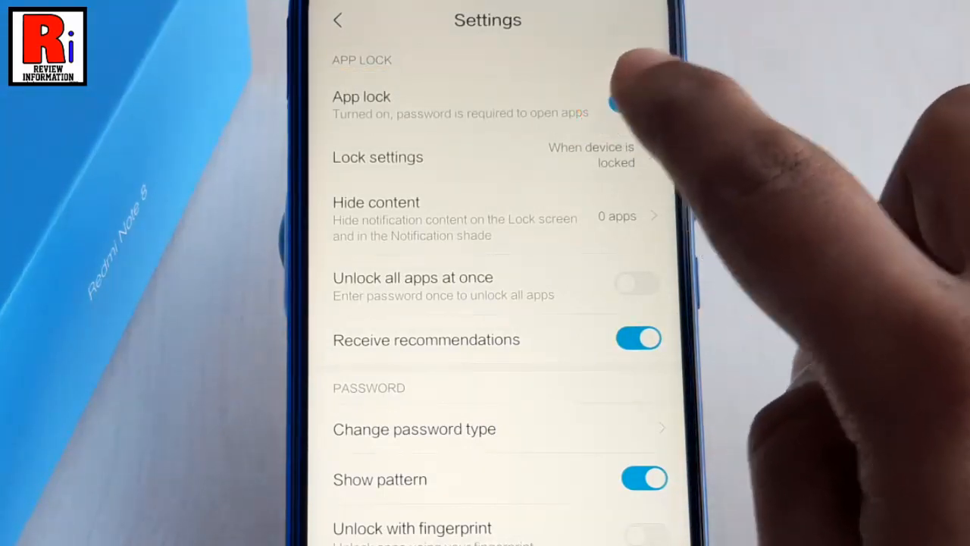
# Switch the App lock toggle off, bringing up the 'Turn off App lock?' confirmation.
pyautogui.click(609, 109)
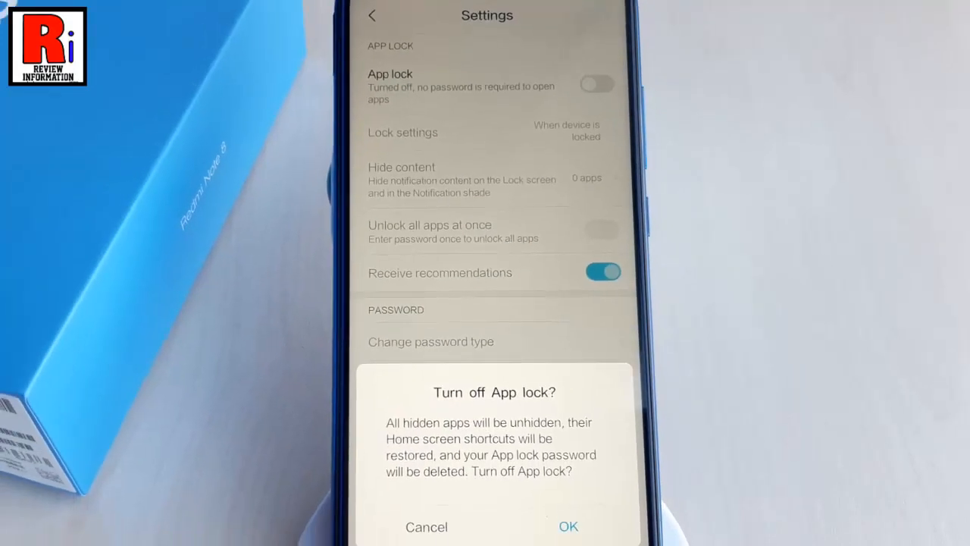